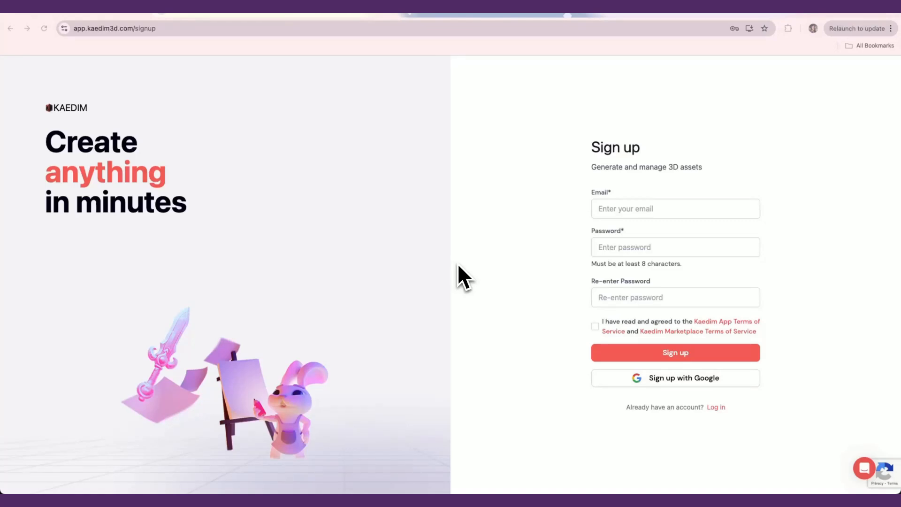
{"action": "mouse_move", "coordinate": [531, 252]}
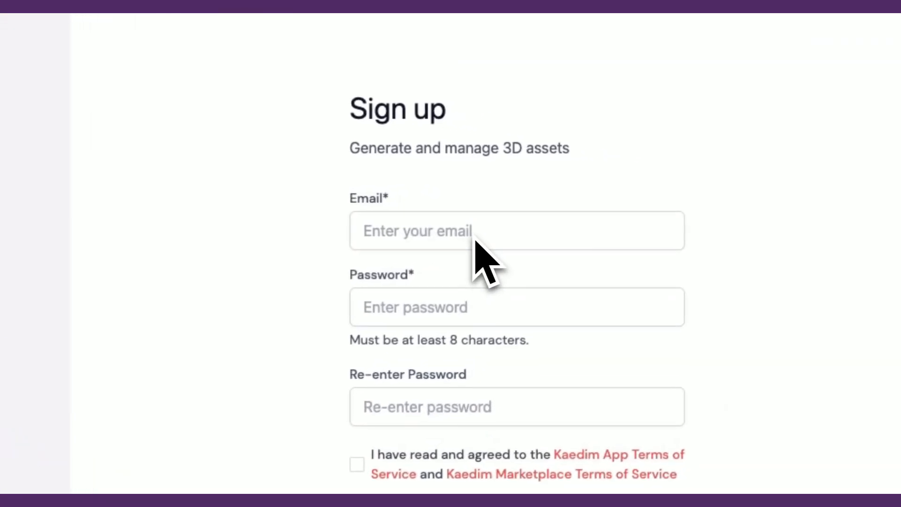
- Sign up with an email and password and land on the Assets page
{"action": "type", "text": "email"}
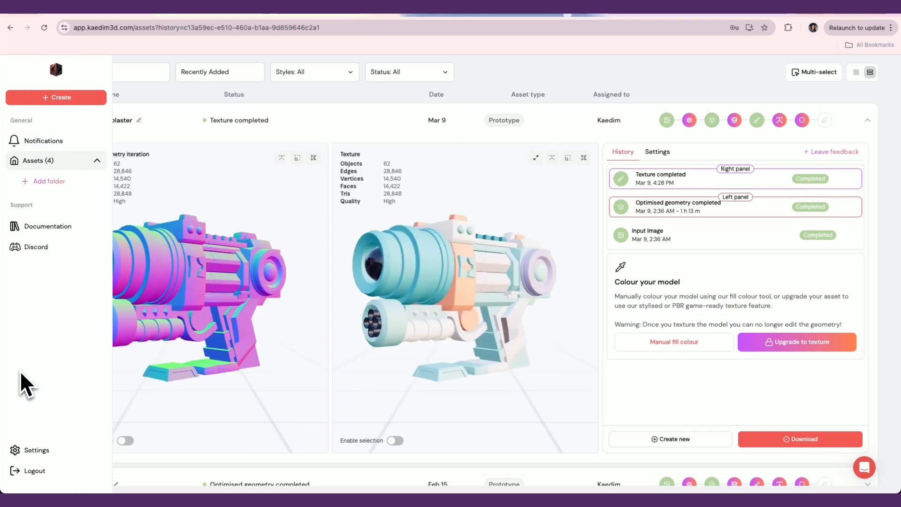
- Review the subscription plans under Settings, then start creating a new Prototype asset
{"action": "left_click", "coordinate": [36, 451]}
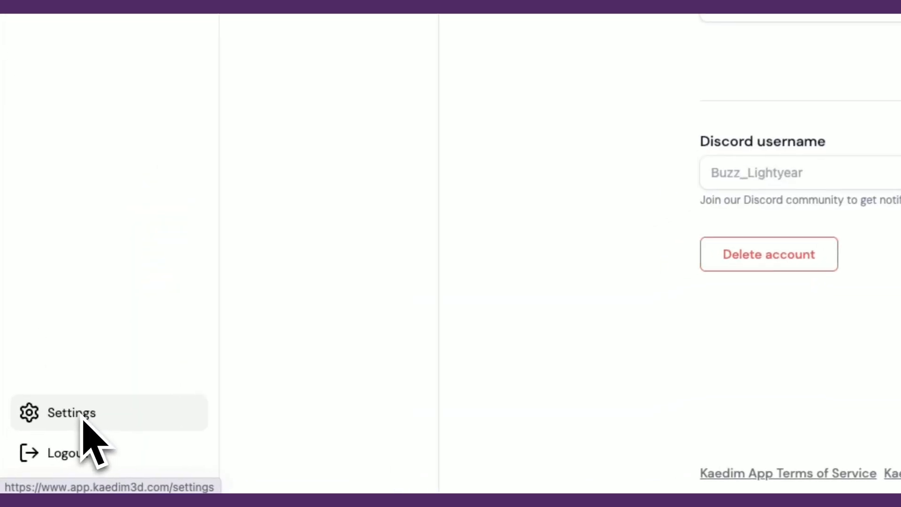
{"action": "left_click", "coordinate": [88, 112]}
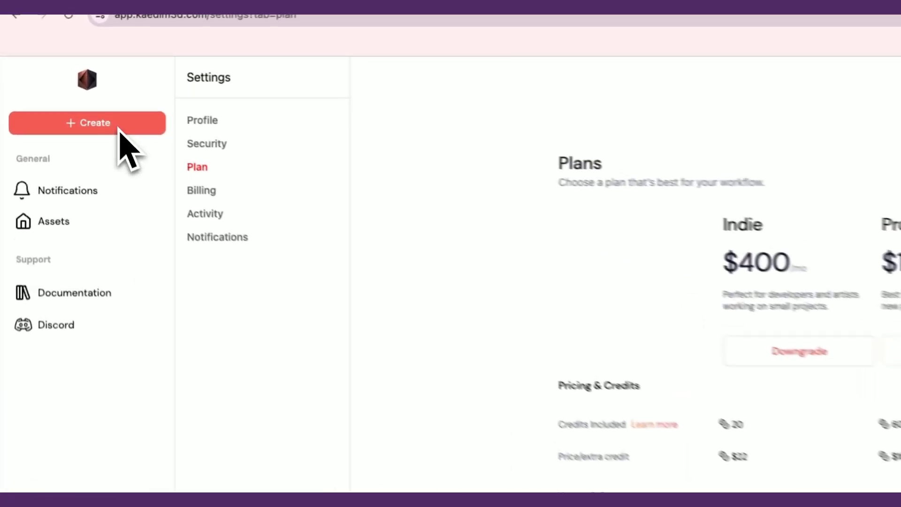
{"action": "left_click", "coordinate": [87, 122]}
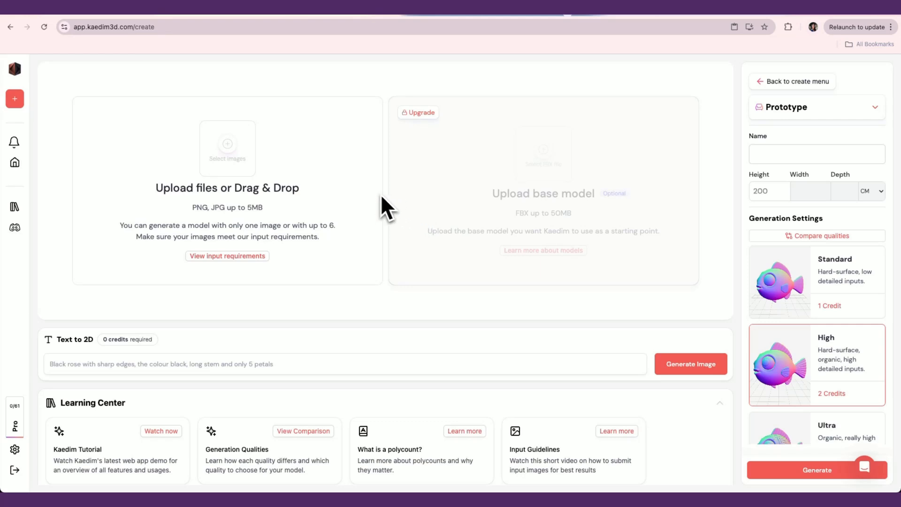
{"action": "mouse_move", "coordinate": [332, 267]}
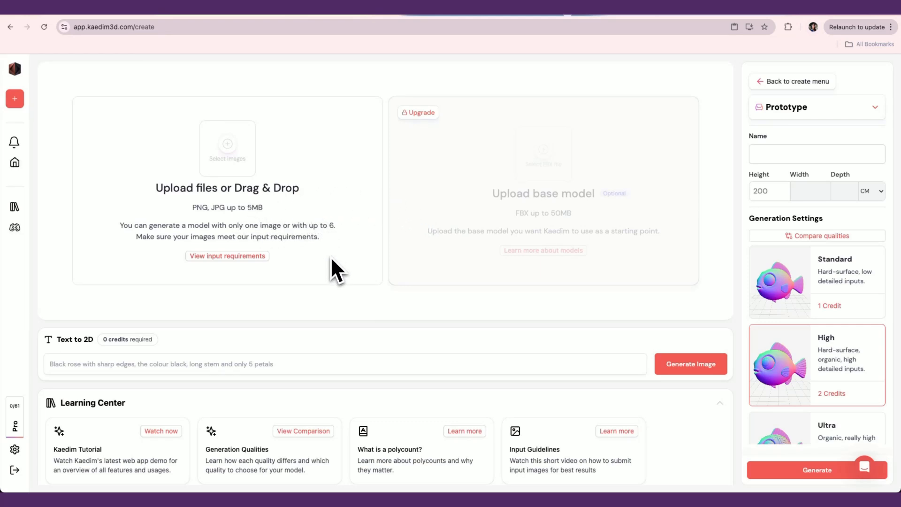
- Generate an input image from the prompt 'retro tv, simple background, low poly 3d asset'
{"action": "left_click", "coordinate": [325, 366]}
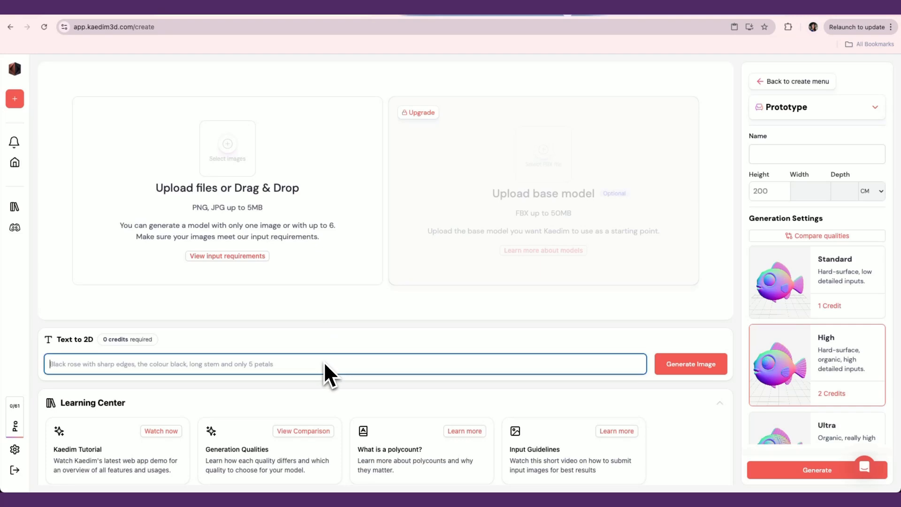
{"action": "mouse_move", "coordinate": [345, 365]}
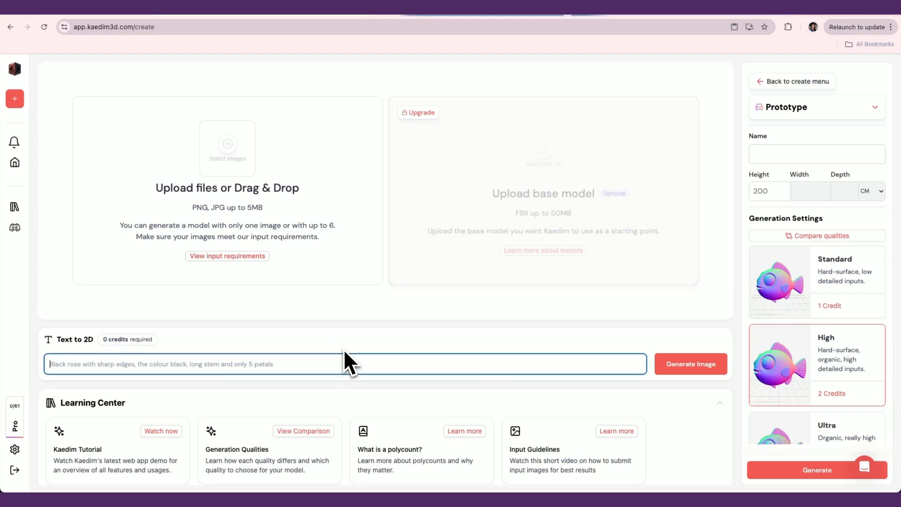
{"action": "type", "text": "retro tv, simple background, low poly 3d asset"}
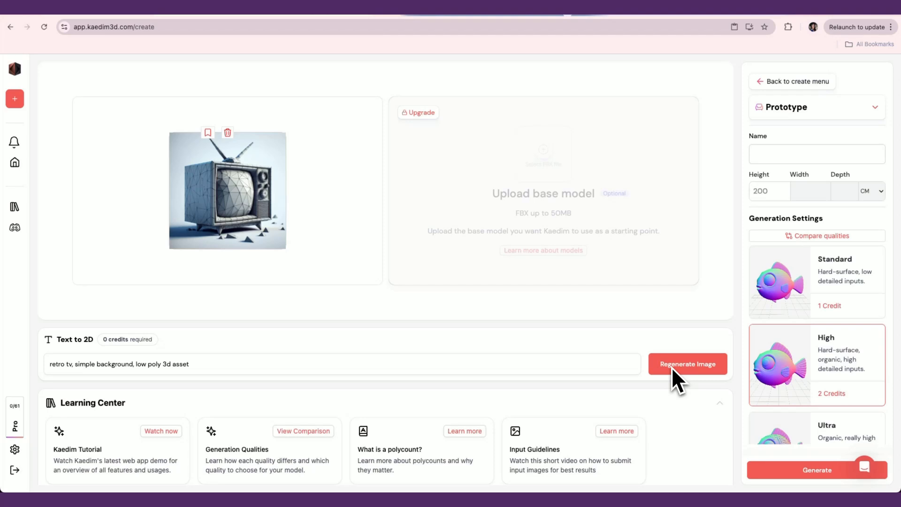
- Regenerate the retro TV image and name the asset 'TV'
{"action": "left_click", "coordinate": [687, 364]}
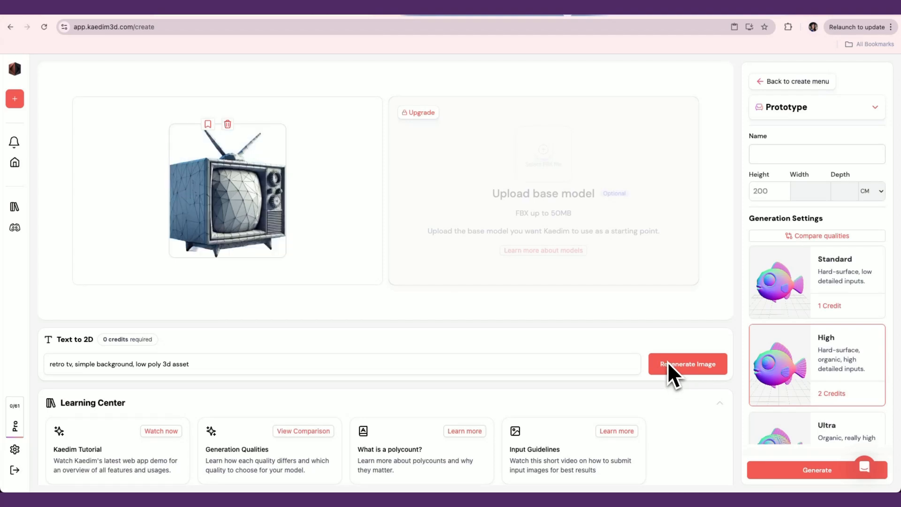
{"action": "mouse_move", "coordinate": [268, 255]}
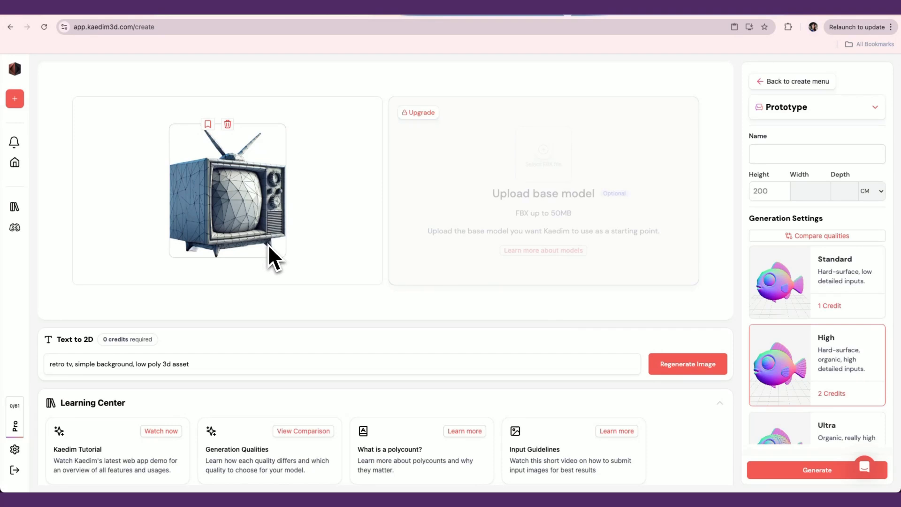
{"action": "mouse_move", "coordinate": [589, 195]}
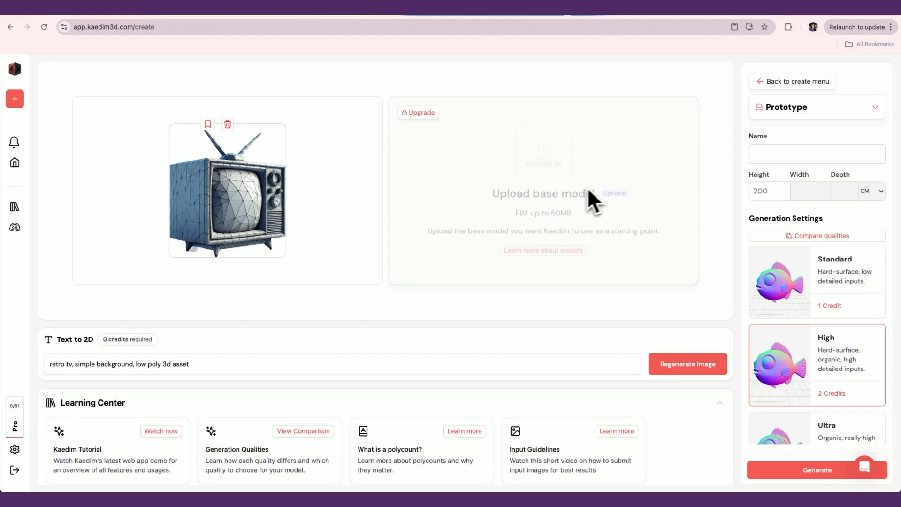
{"action": "mouse_move", "coordinate": [764, 172]}
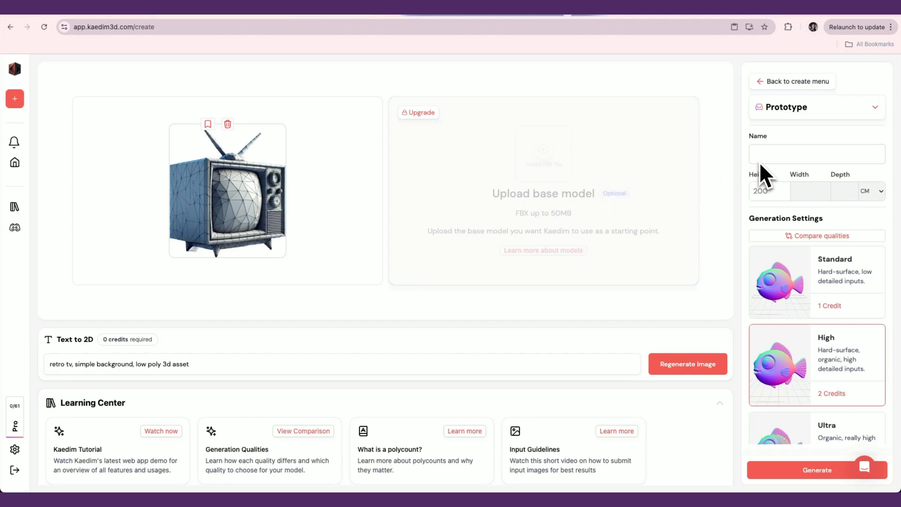
{"action": "left_click", "coordinate": [817, 154]}
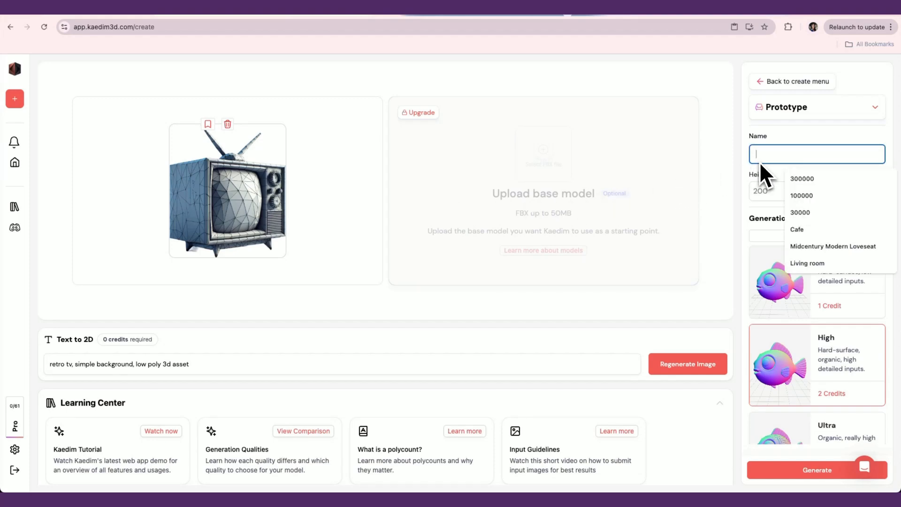
{"action": "type", "text": "TV"}
{"action": "left_click", "coordinate": [768, 190]}
{"action": "type", "text": "300"}
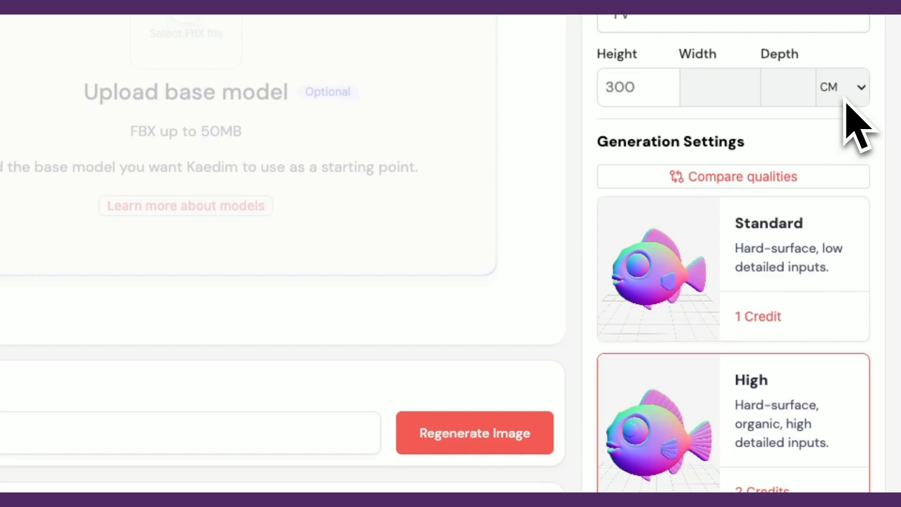
- Set Max Polycount to 50,000 with 300 cm height and tv/furniture tags, then generate the model
{"action": "scroll", "scroll_direction": "down", "scroll_amount": 3}
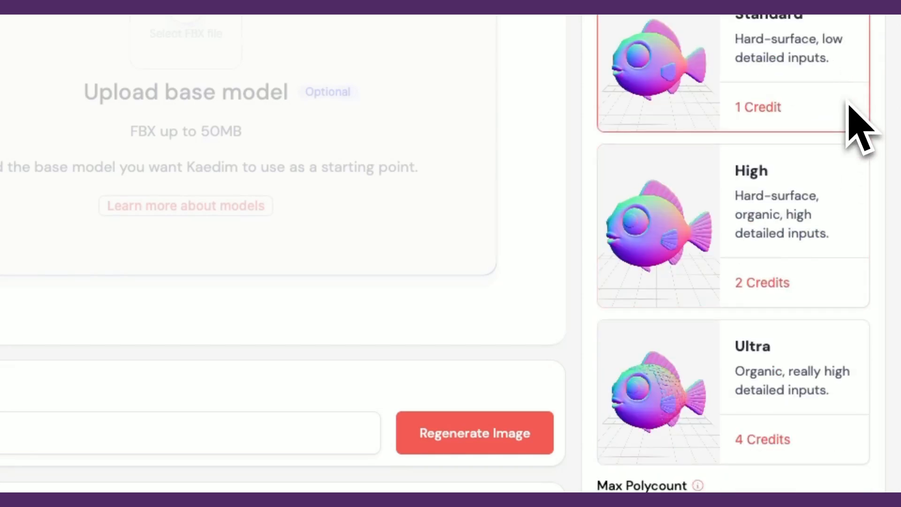
{"action": "scroll", "scroll_direction": "down", "scroll_amount": 3}
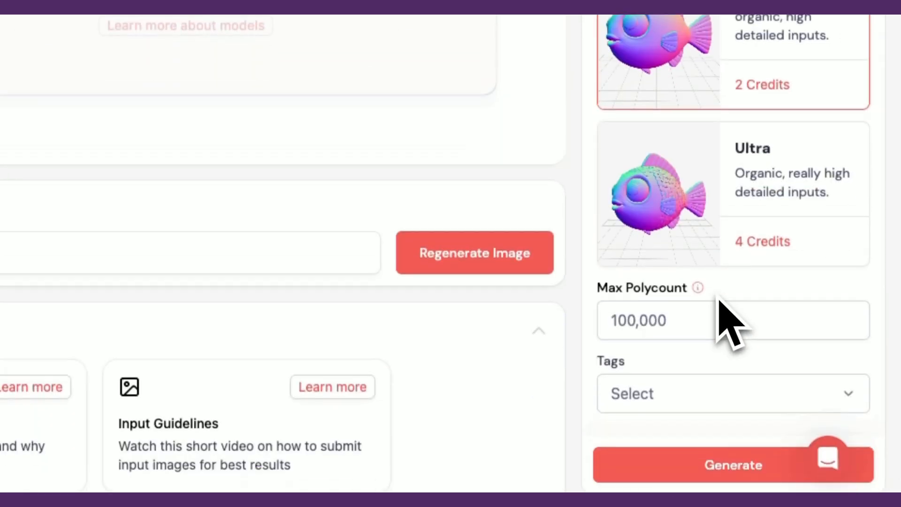
{"action": "type", "text": "50,000"}
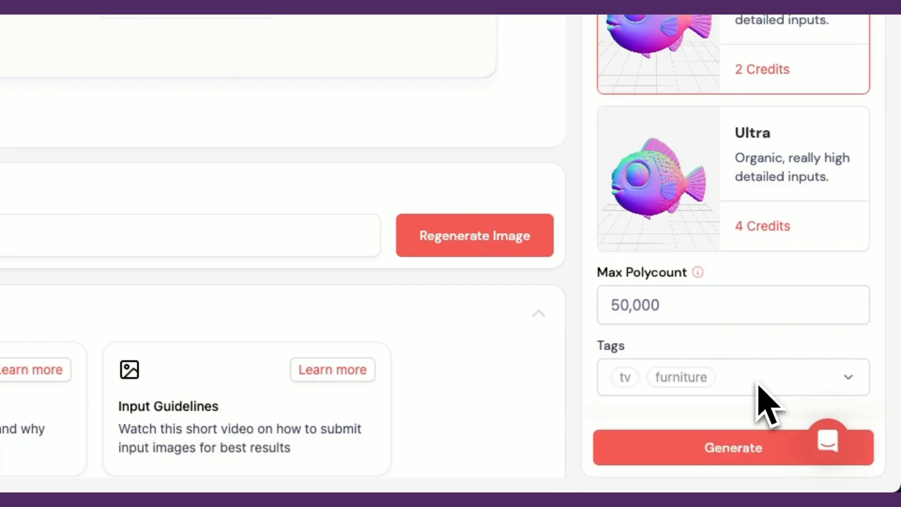
{"action": "left_click", "coordinate": [733, 447]}
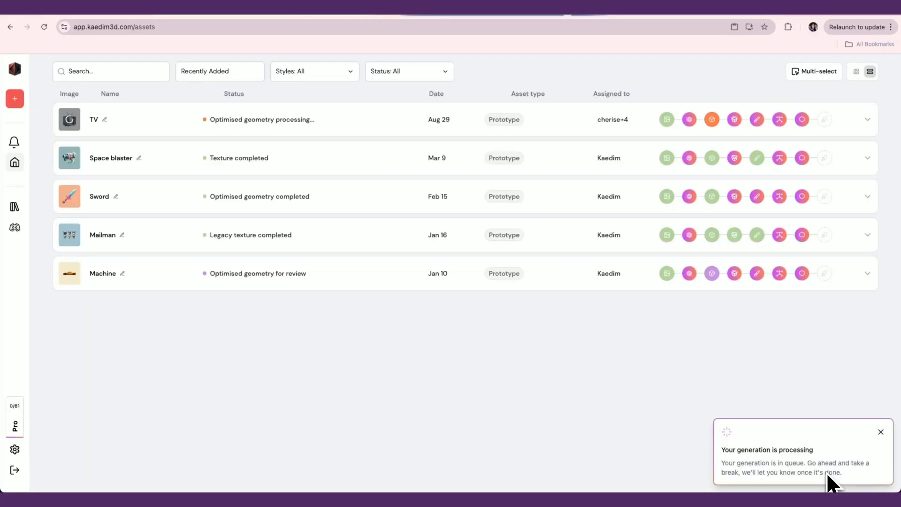
{"action": "mouse_move", "coordinate": [865, 471]}
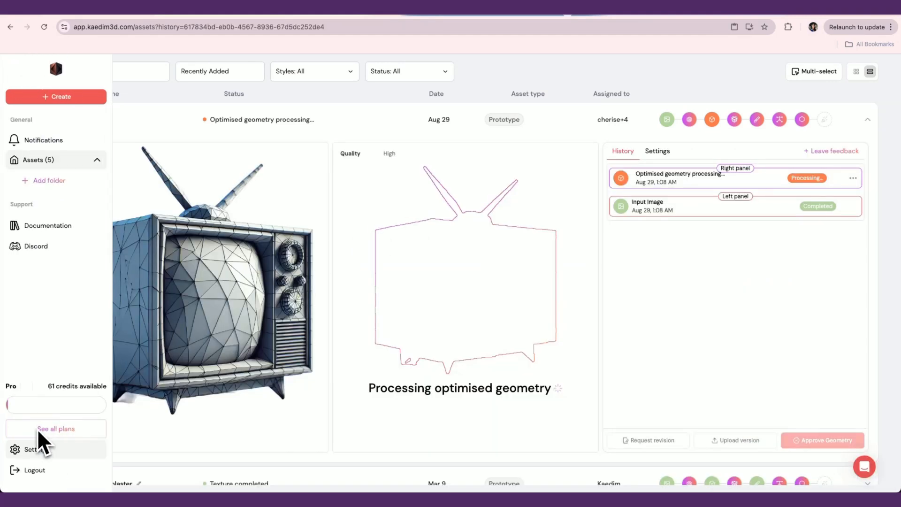
- Switch off the Email toggle in the Notifications settings
{"action": "left_click", "coordinate": [33, 449]}
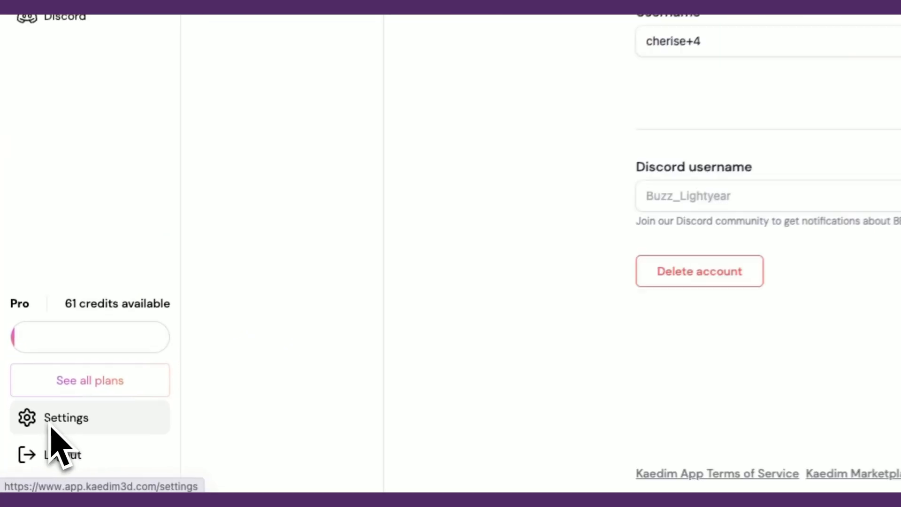
{"action": "left_click", "coordinate": [66, 417]}
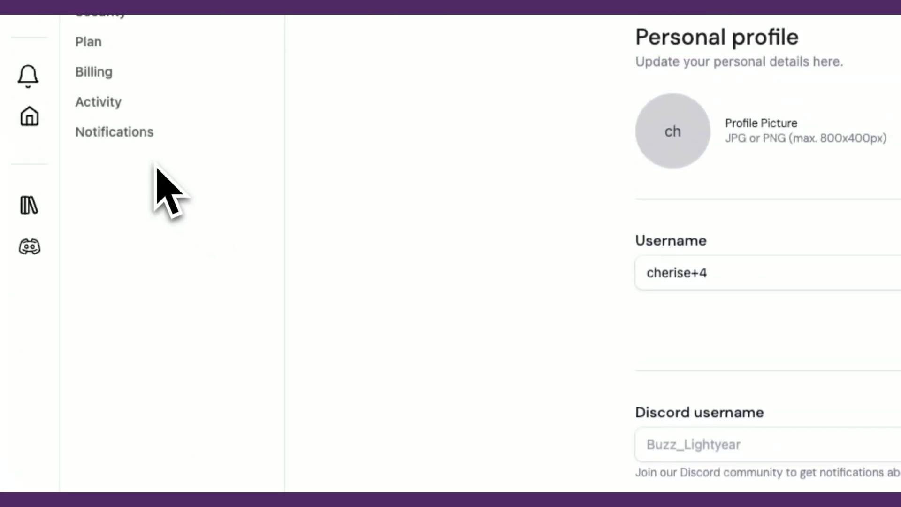
{"action": "left_click", "coordinate": [114, 132]}
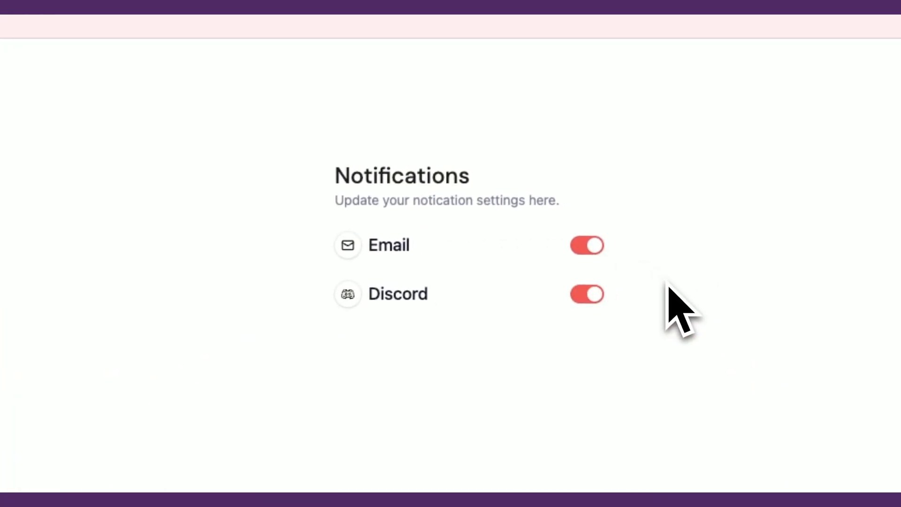
{"action": "left_click", "coordinate": [586, 245]}
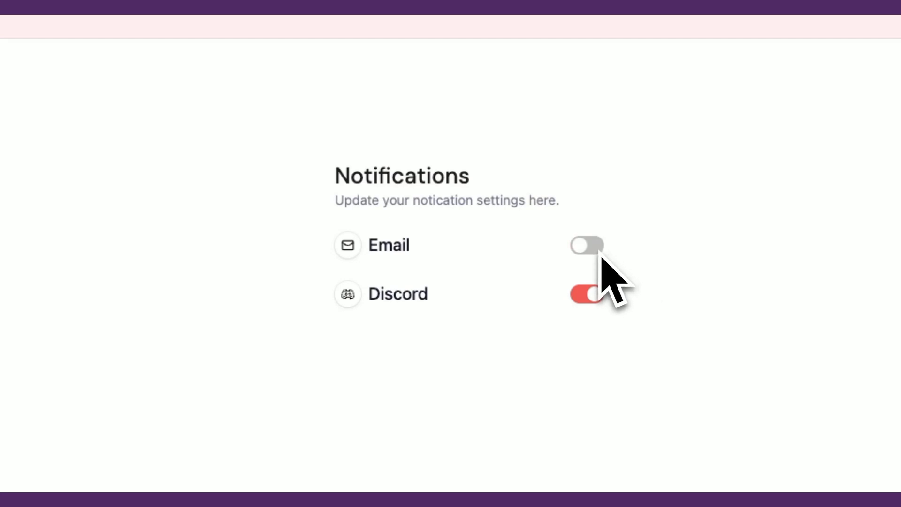
{"action": "left_click", "coordinate": [585, 244]}
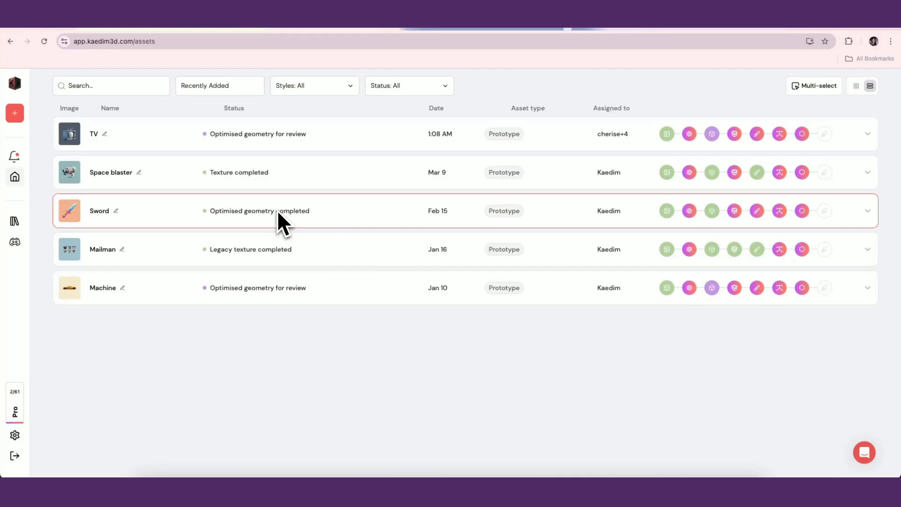
{"action": "mouse_move", "coordinate": [298, 141]}
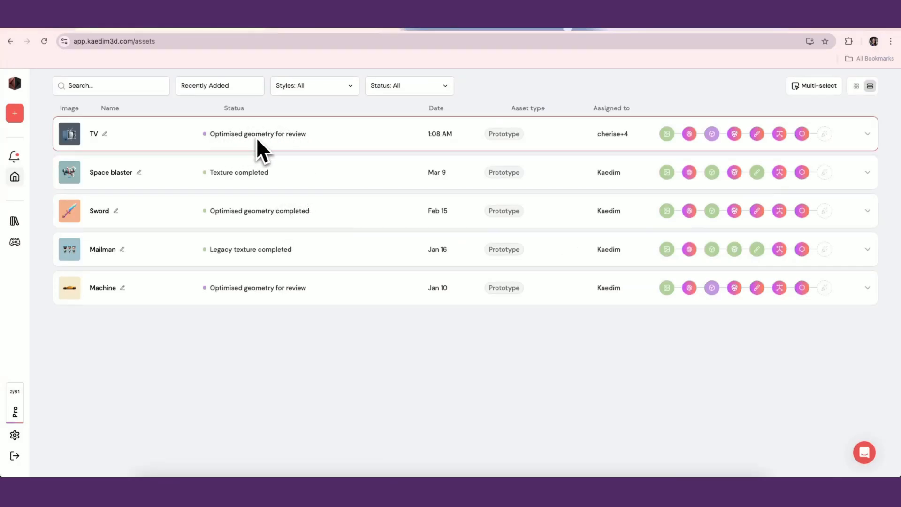
{"action": "mouse_move", "coordinate": [373, 149]}
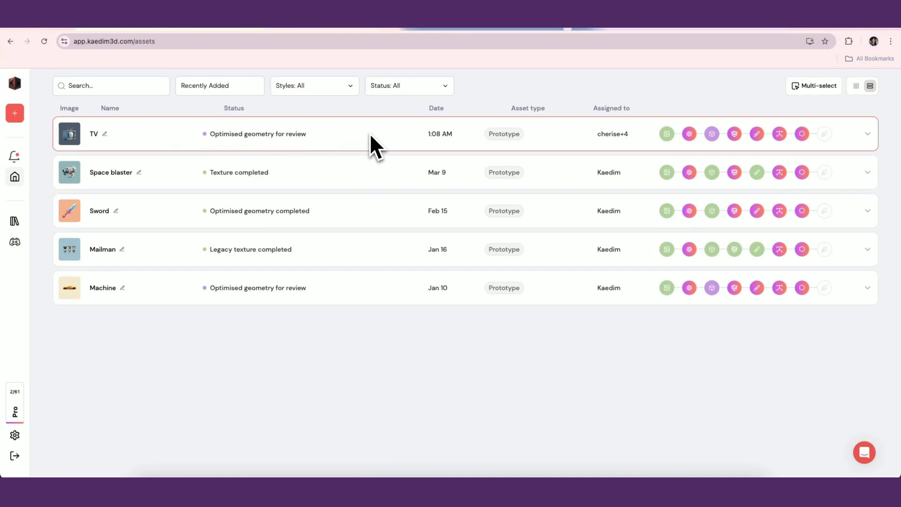
{"action": "mouse_move", "coordinate": [332, 150]}
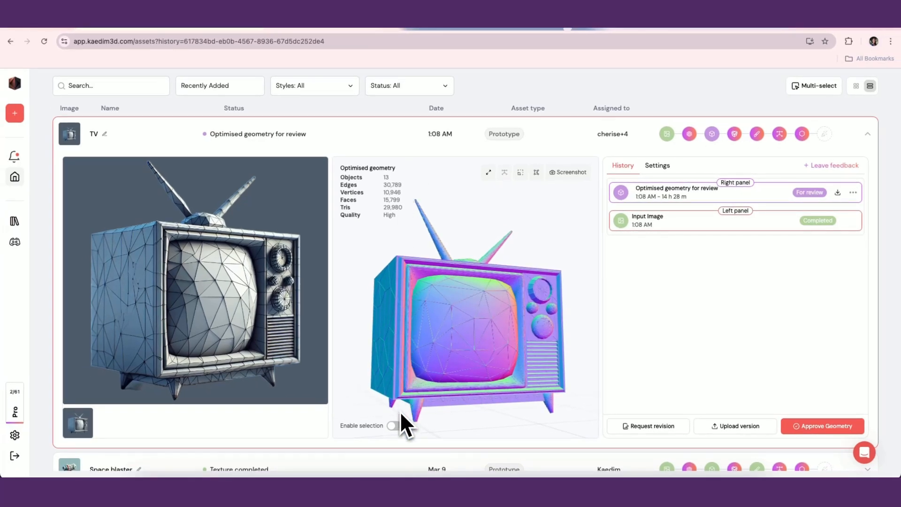
- Enable part selection on the TV model and show it as wireframe with dimension measurements
{"action": "left_click", "coordinate": [391, 425]}
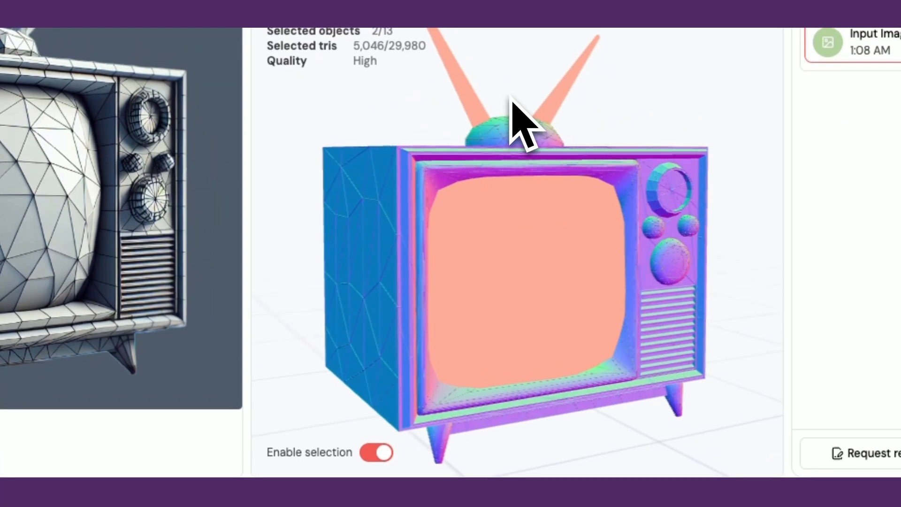
{"action": "left_click", "coordinate": [376, 453]}
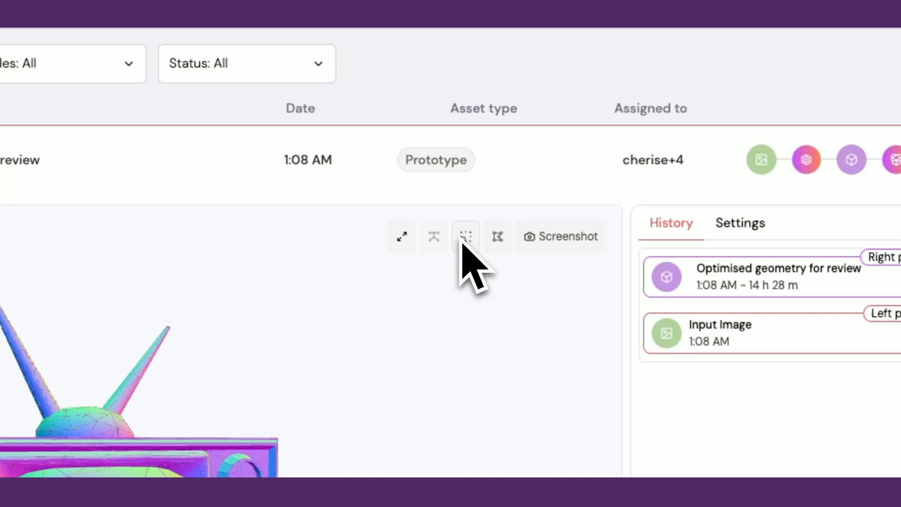
{"action": "left_click", "coordinate": [465, 236]}
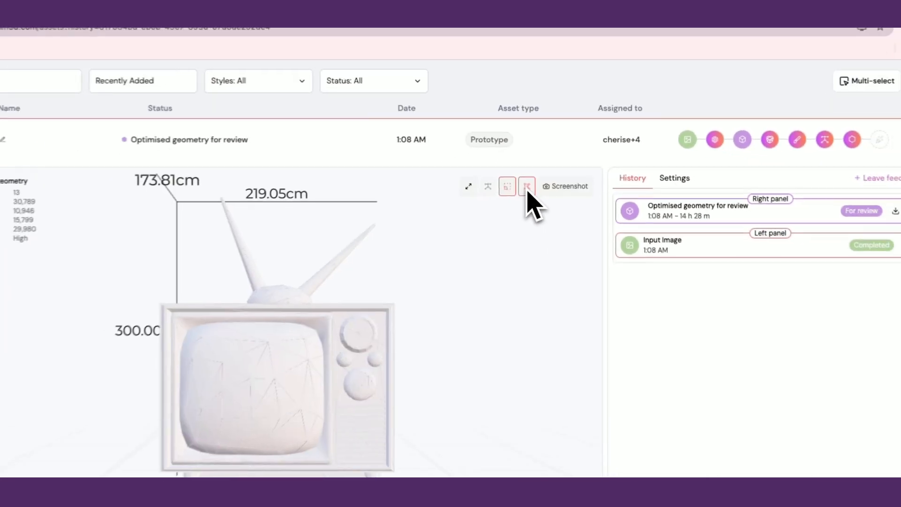
{"action": "left_click", "coordinate": [528, 185]}
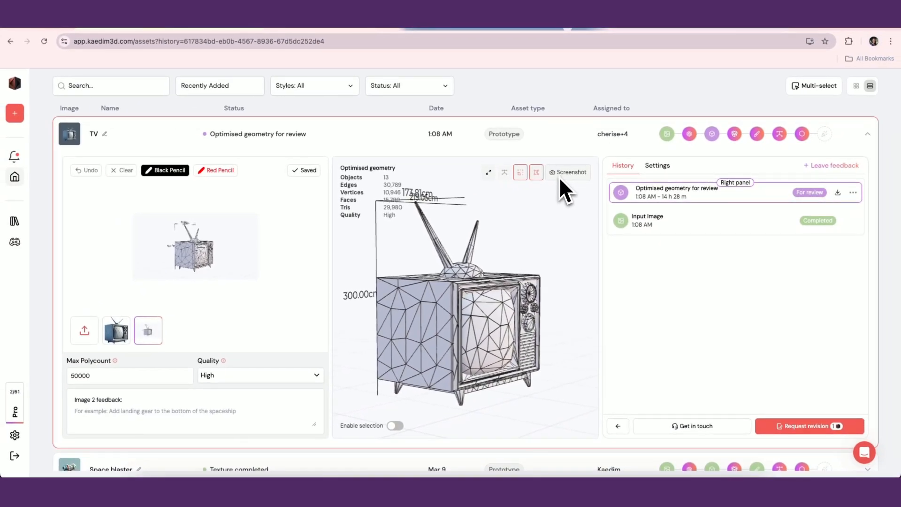
{"action": "mouse_move", "coordinate": [610, 381]}
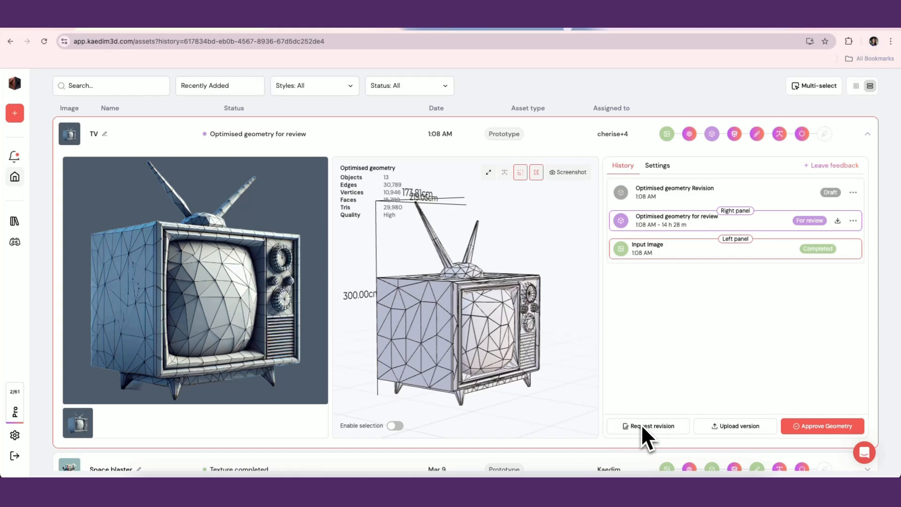
- Request a revision of the TV geometry, leaving a draft revision in its history
{"action": "left_click", "coordinate": [648, 426]}
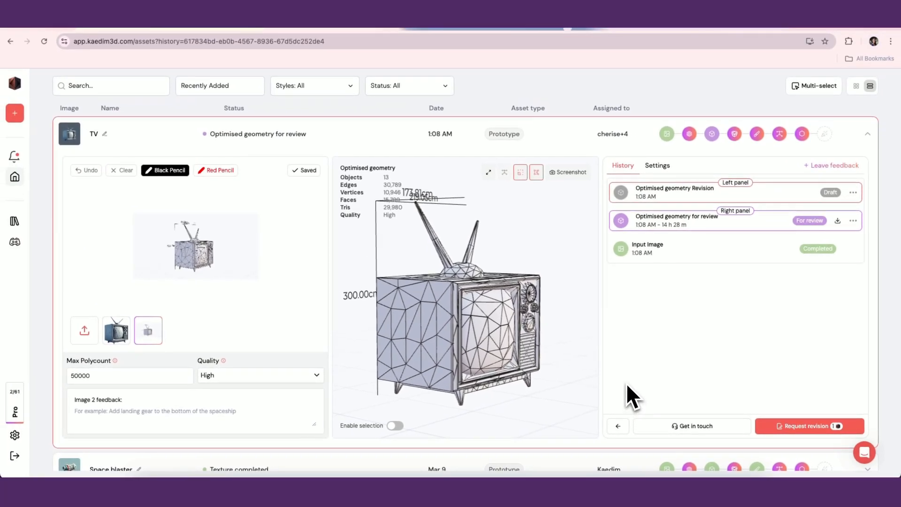
{"action": "mouse_move", "coordinate": [659, 405]}
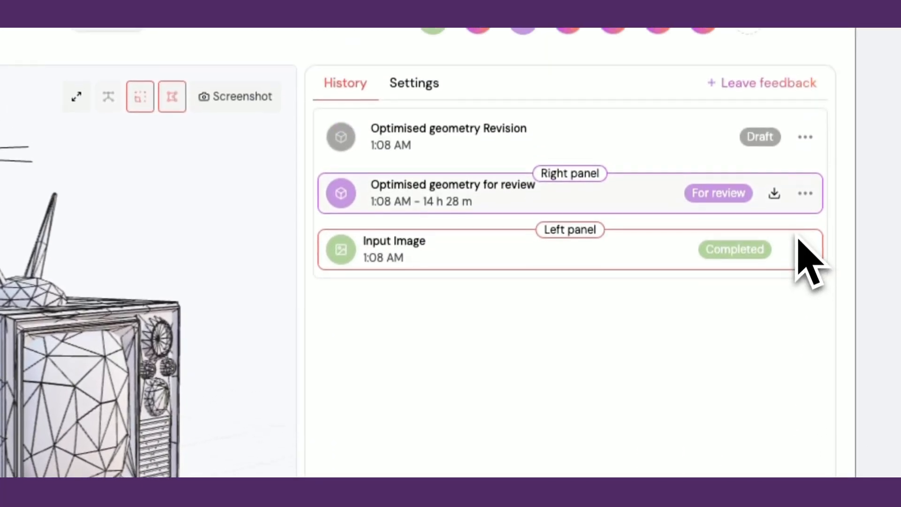
- Review the download format choices for the TV geometry and close them without downloading
{"action": "left_click", "coordinate": [773, 192]}
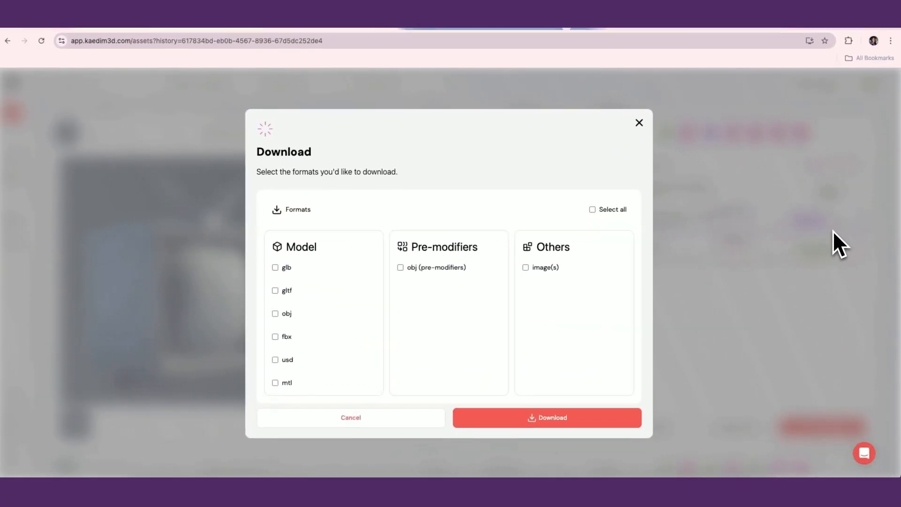
{"action": "left_click", "coordinate": [639, 122]}
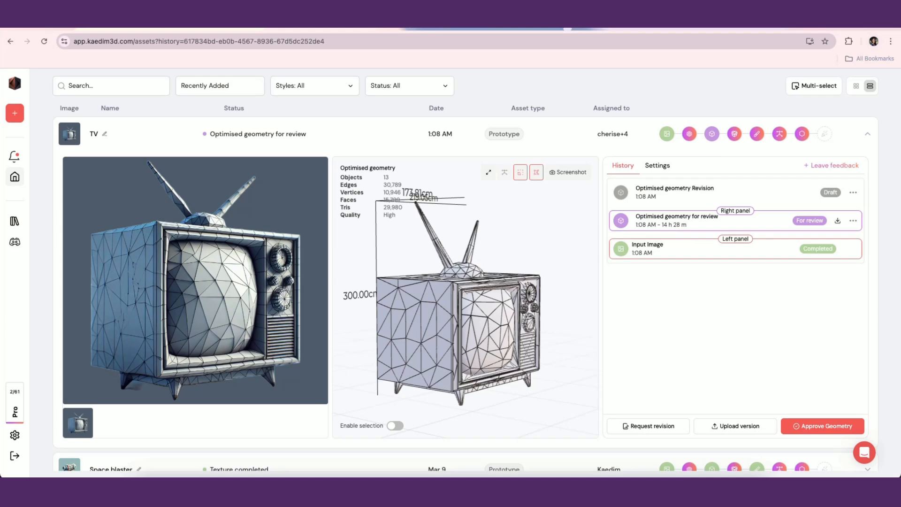
{"action": "mouse_move", "coordinate": [822, 432]}
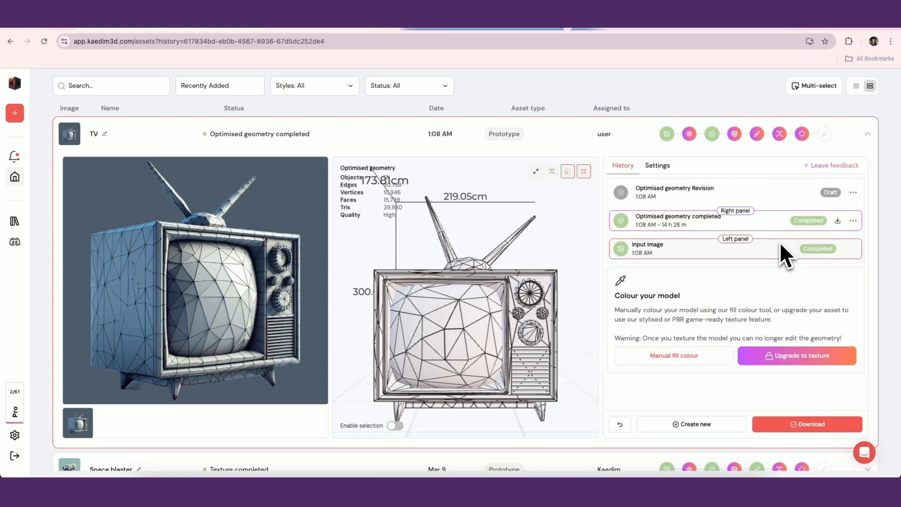
{"action": "mouse_move", "coordinate": [765, 281]}
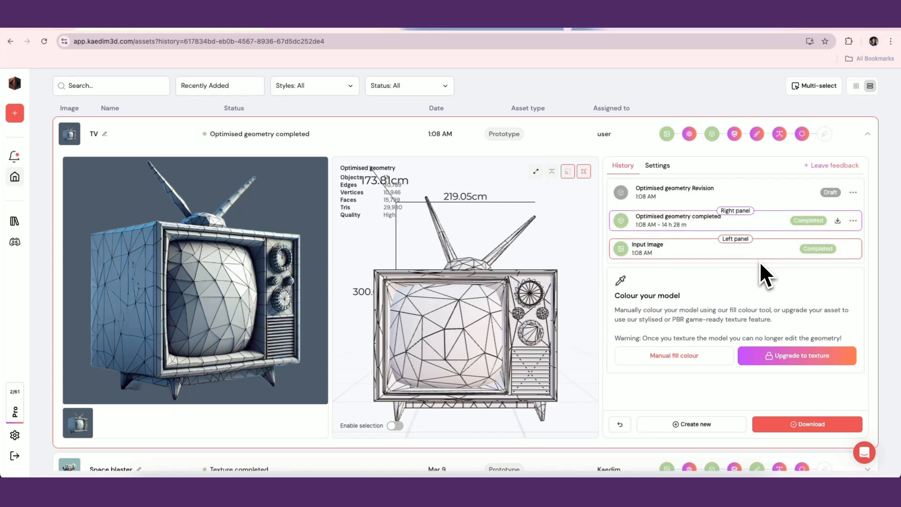
- Download the approved TV model as obj and fbx files
{"action": "left_click", "coordinate": [807, 424]}
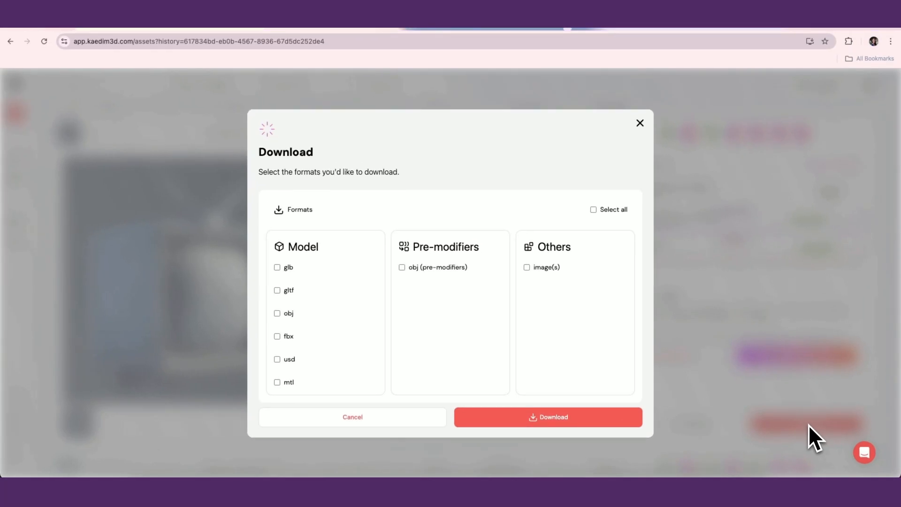
{"action": "left_click", "coordinate": [276, 336]}
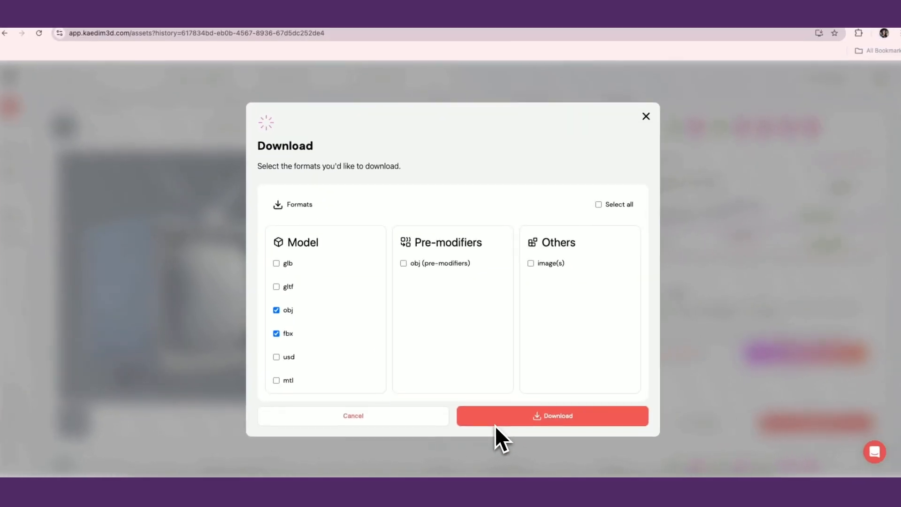
{"action": "left_click", "coordinate": [551, 415]}
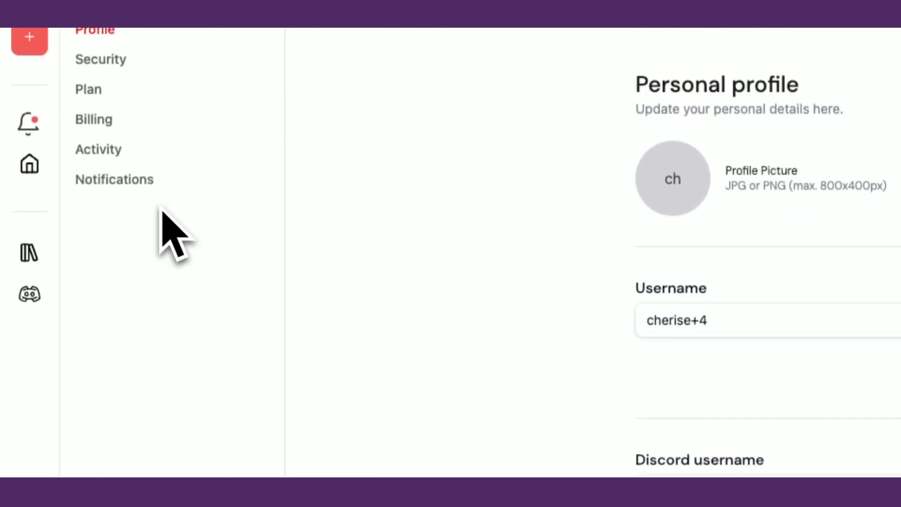
- Go from the settings sidebar to the Kaedim Documentation page
{"action": "left_click", "coordinate": [97, 149]}
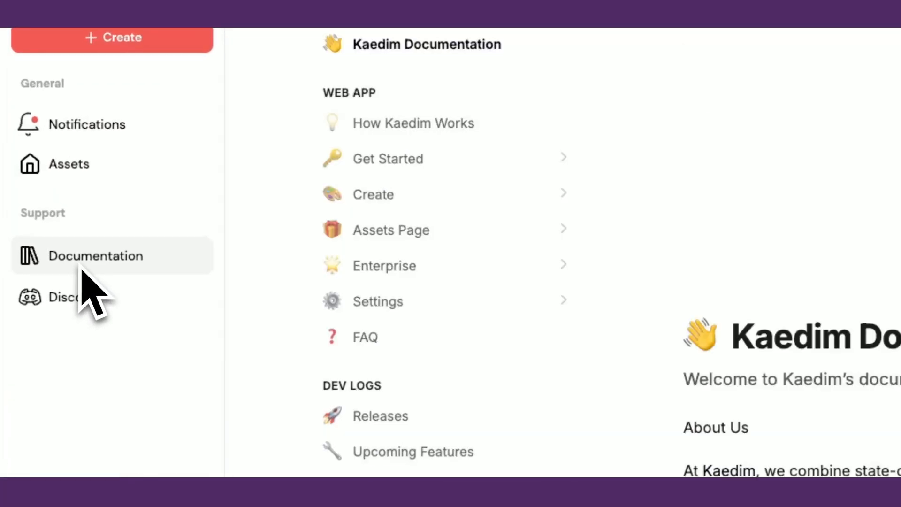
{"action": "left_click", "coordinate": [96, 255]}
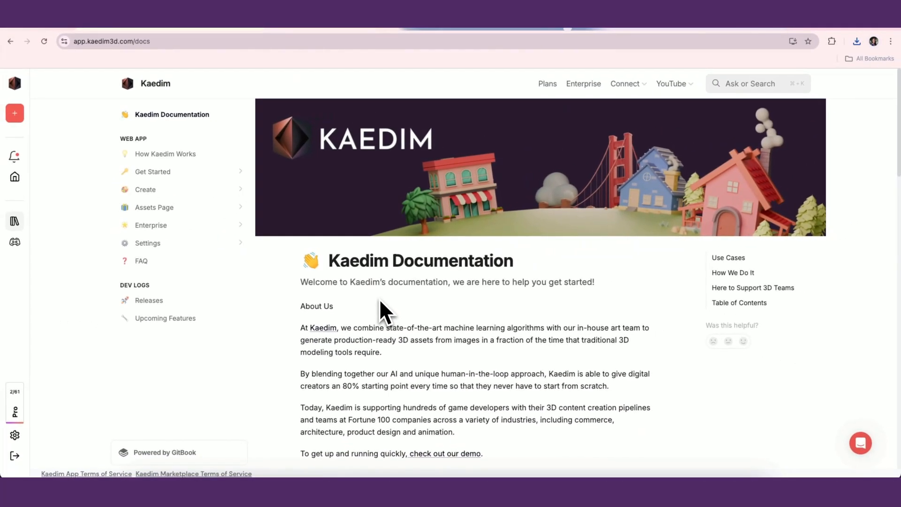